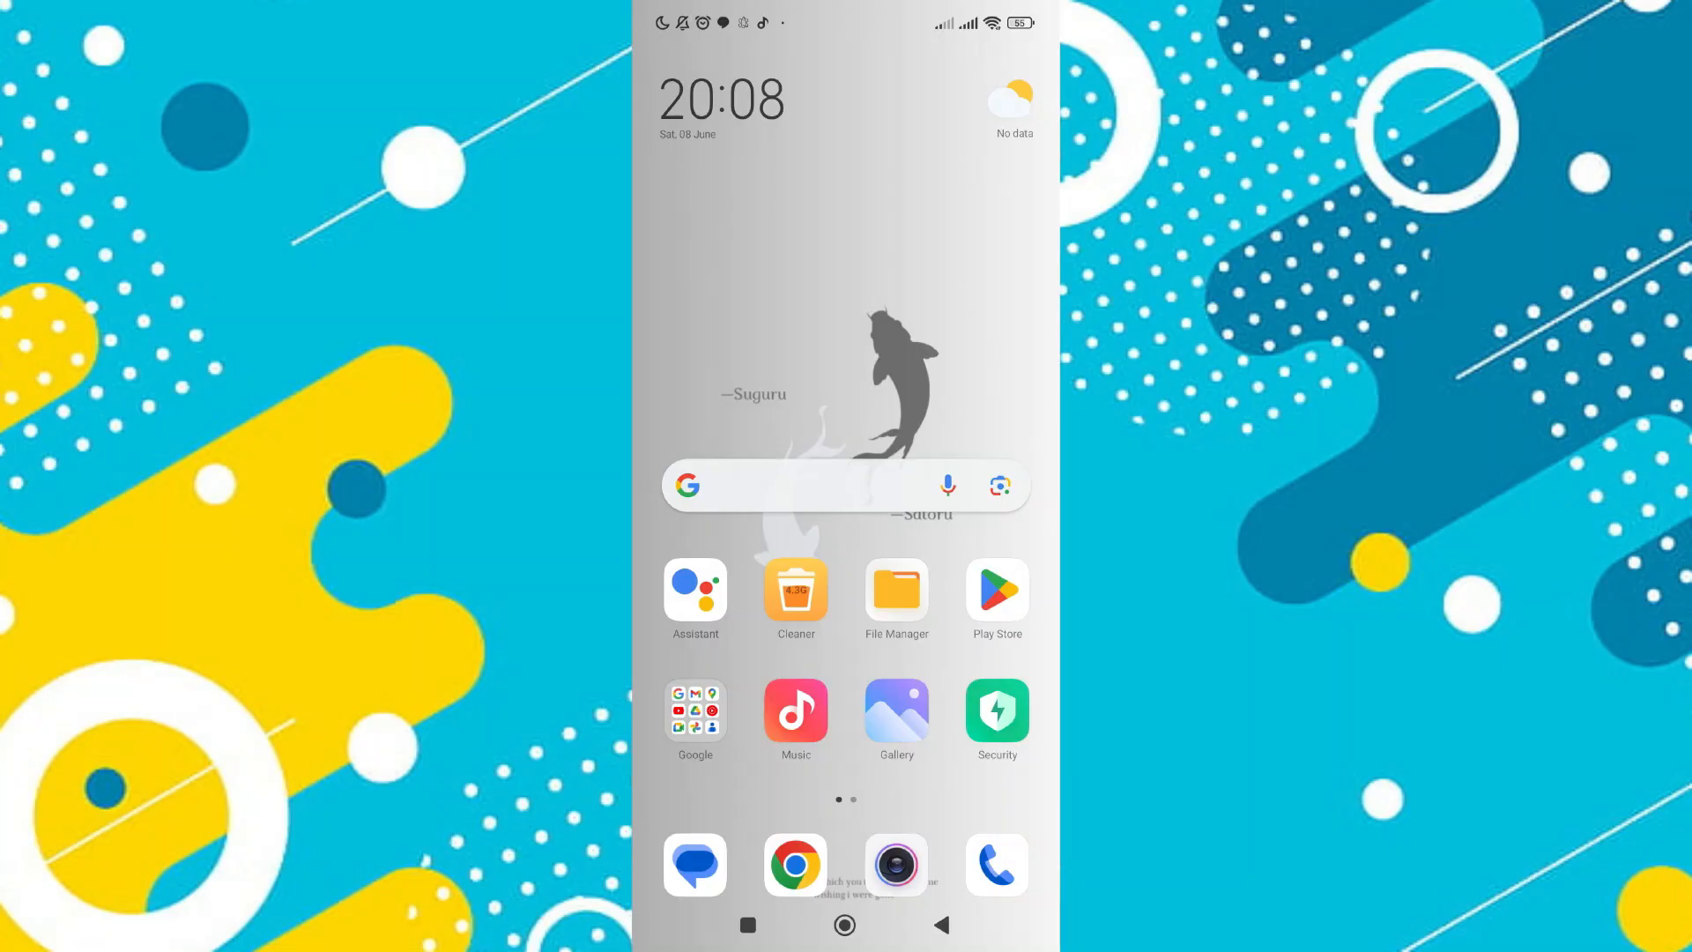
Step: Search the Play Store for 'castle' to list Castle - Make and Play
{"action": "left_click", "coordinate": [995, 590]}
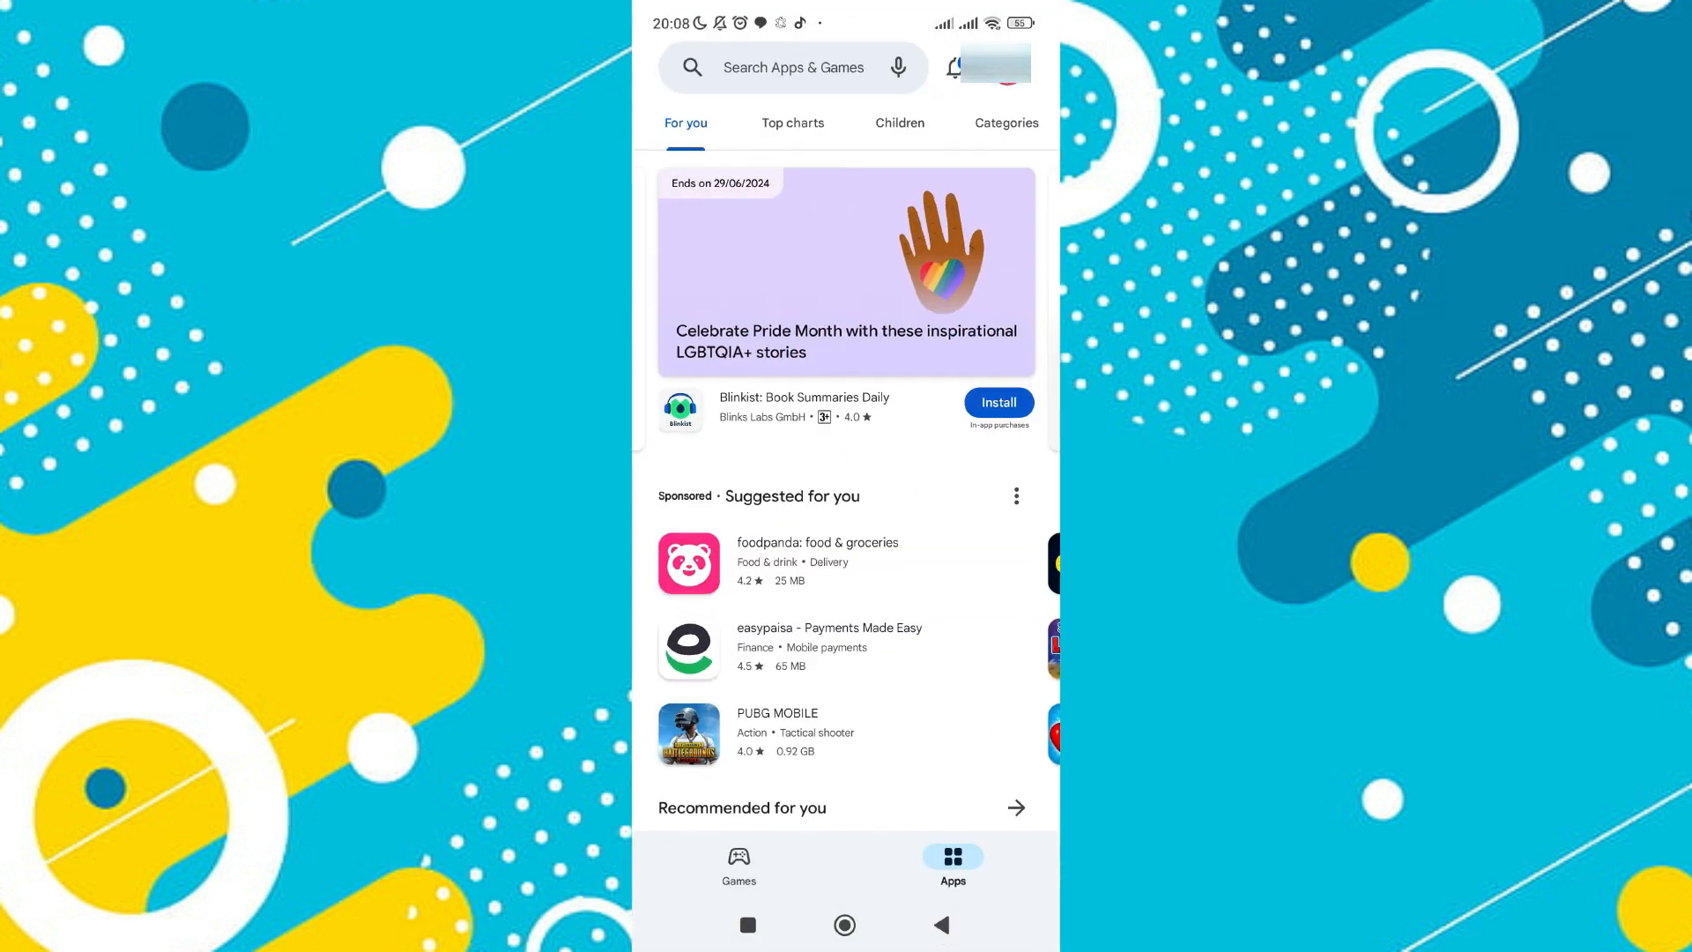
{"action": "left_click", "coordinate": [788, 66]}
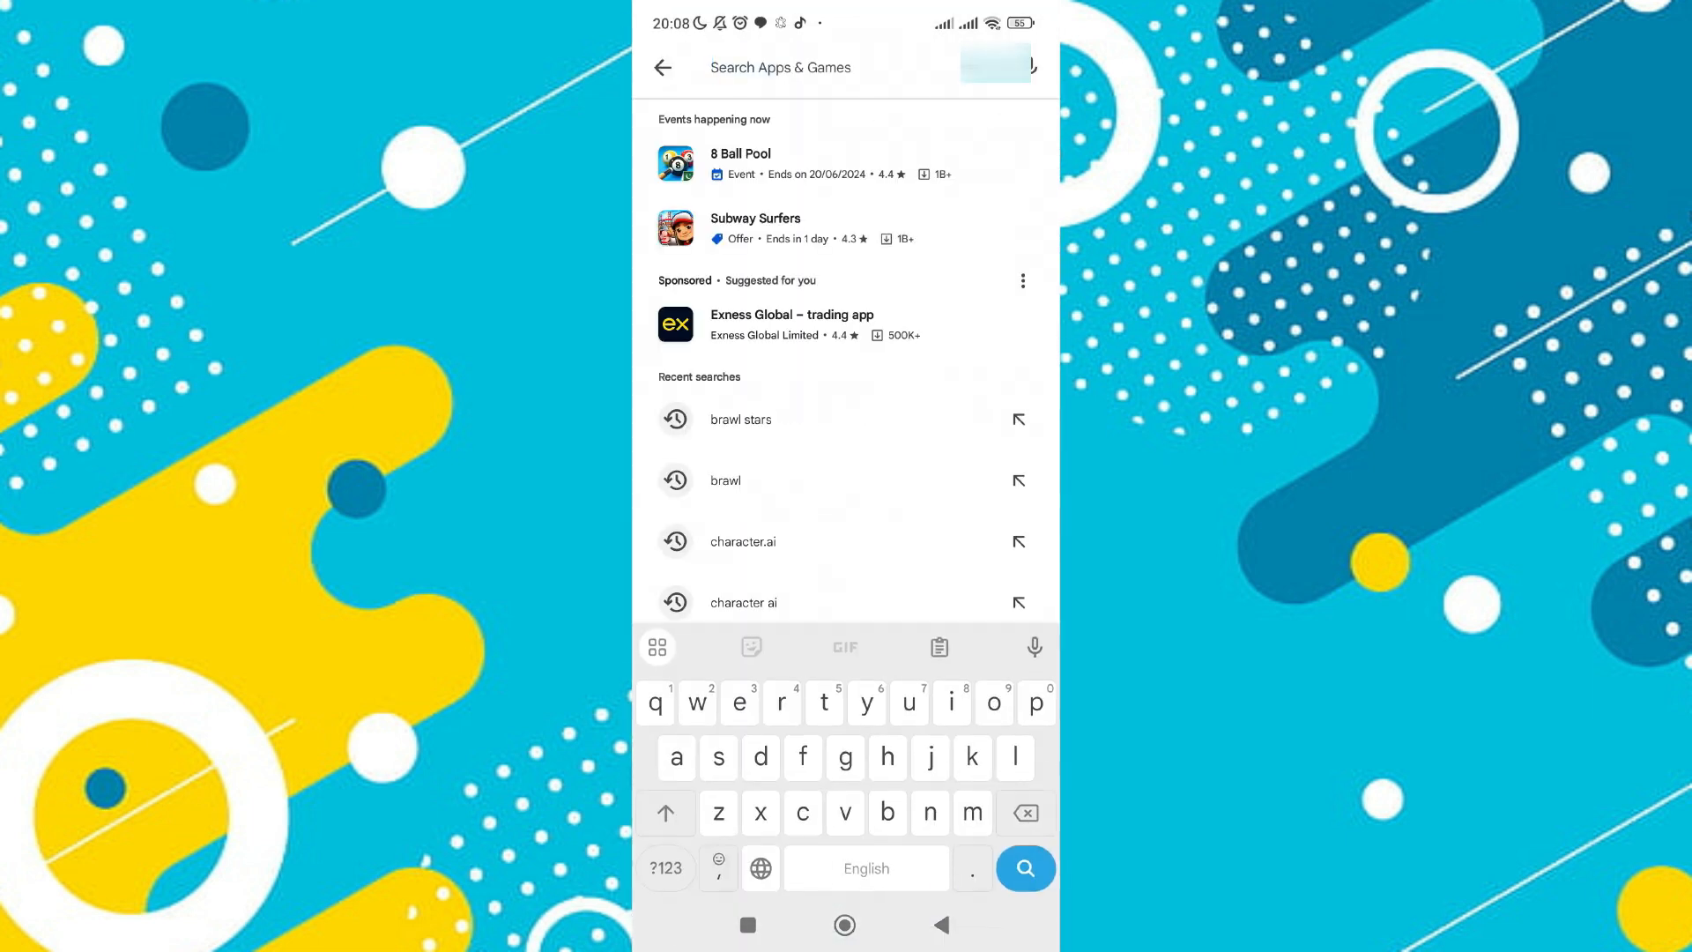
{"action": "type", "text": "castle"}
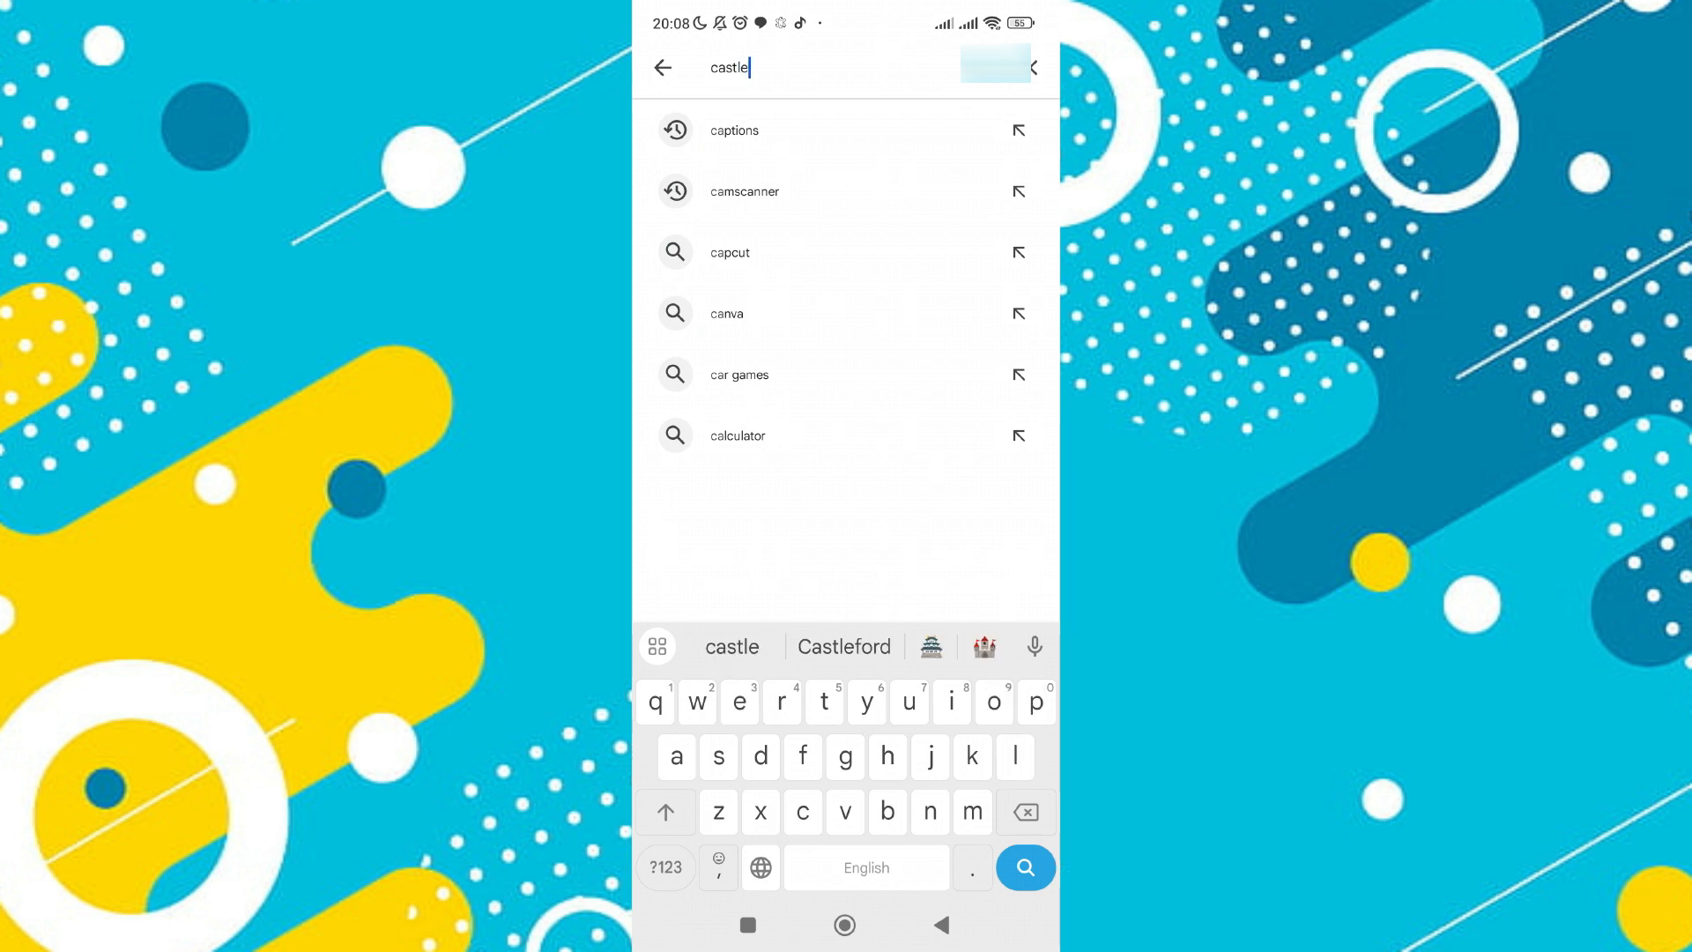
{"action": "left_click", "coordinate": [1024, 866]}
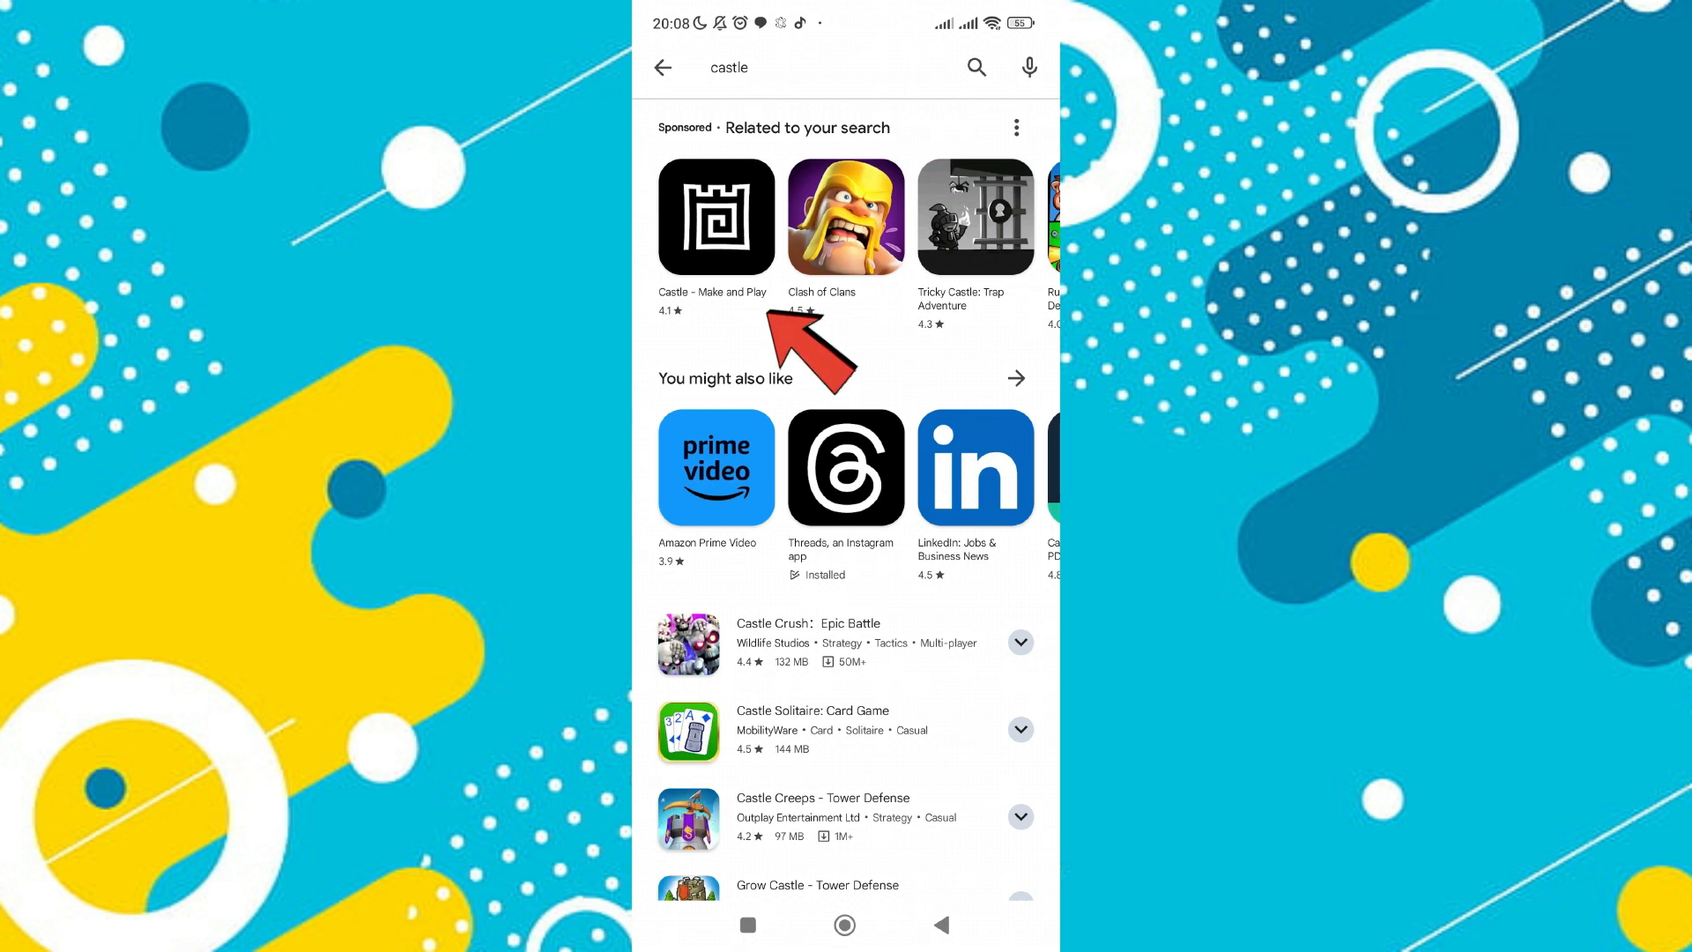
Step: Install Castle - Make and Play from its app page and launch it
{"action": "left_click", "coordinate": [716, 216]}
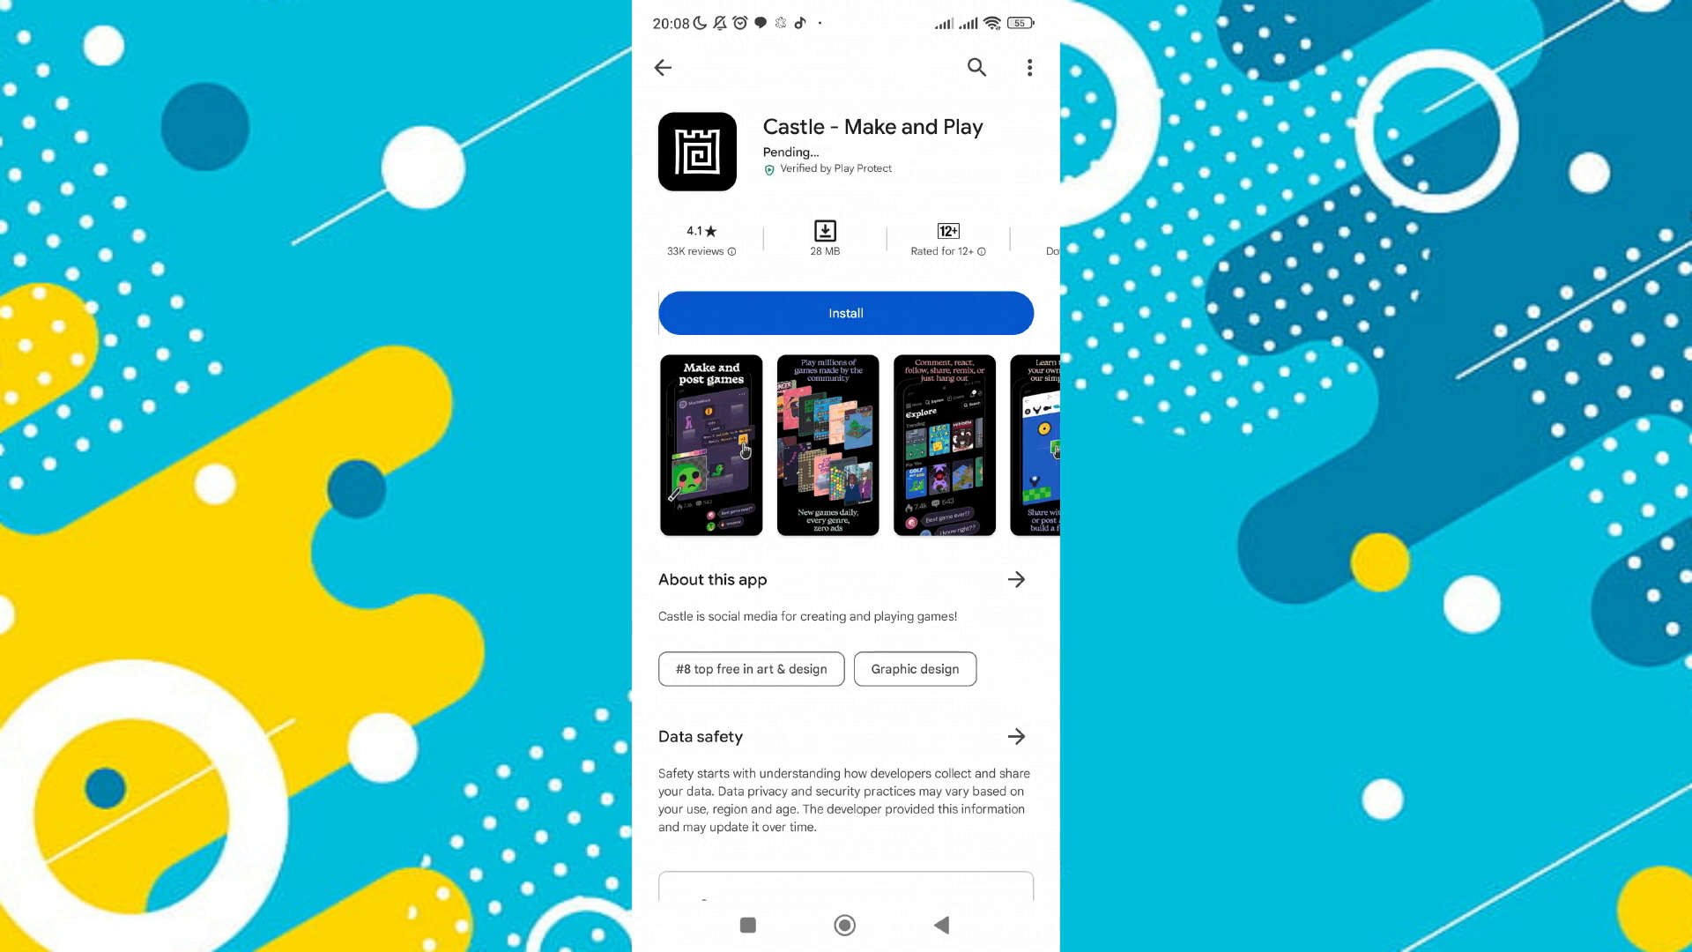
{"action": "left_click", "coordinate": [846, 313]}
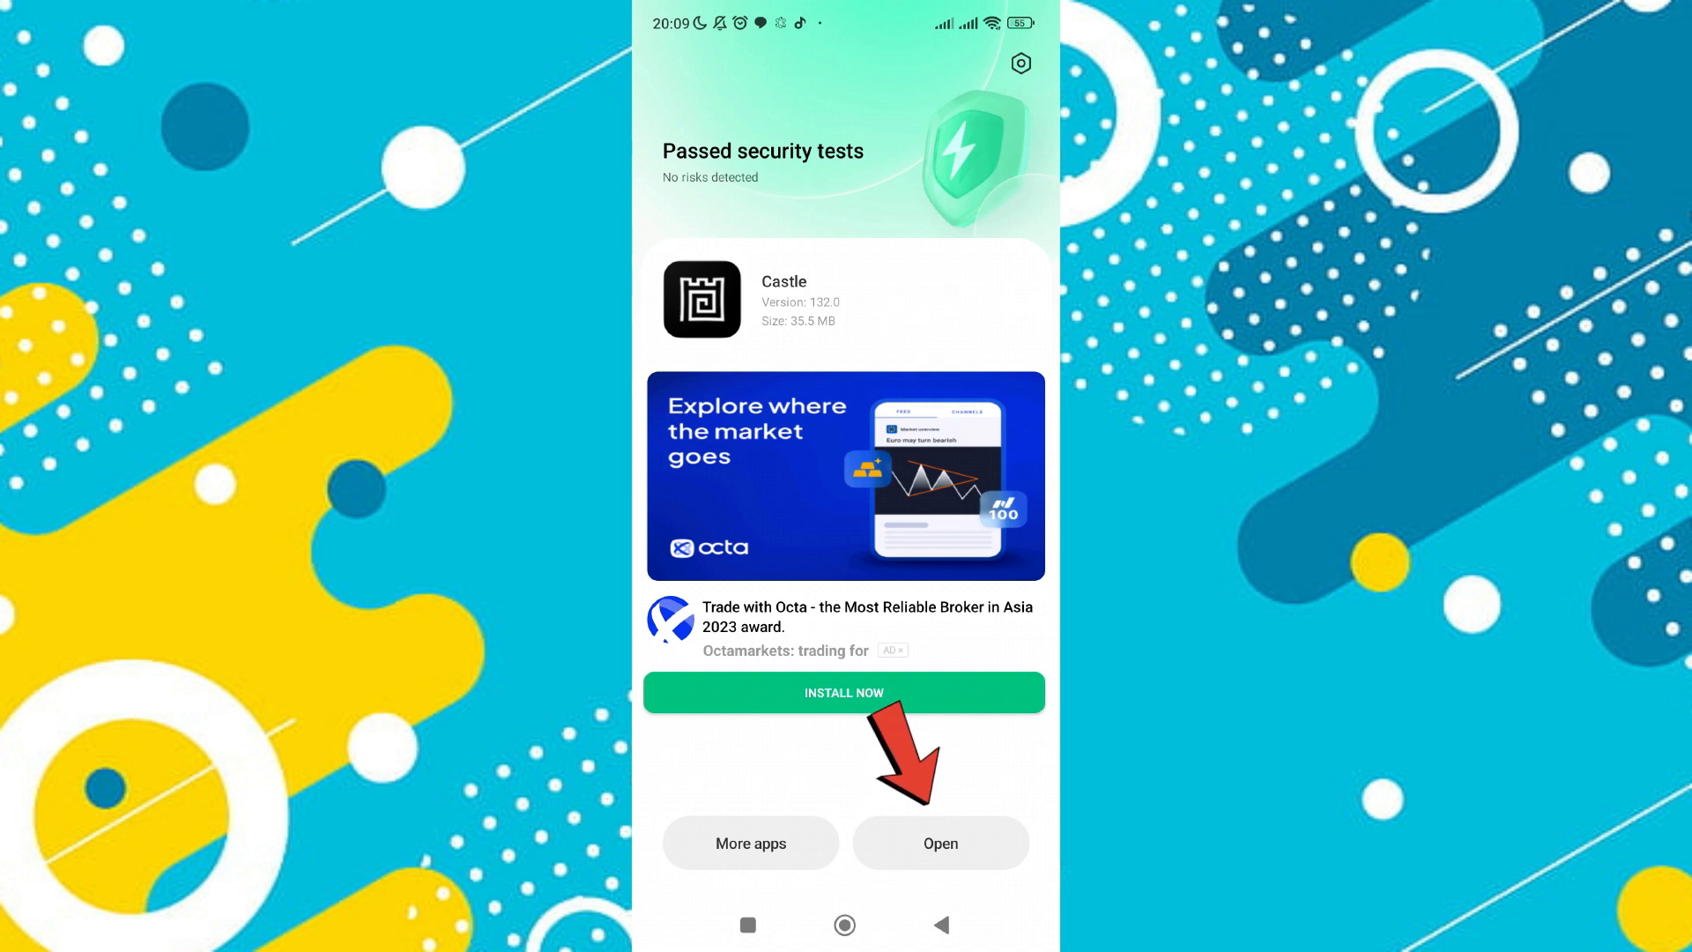
{"action": "left_click", "coordinate": [939, 842]}
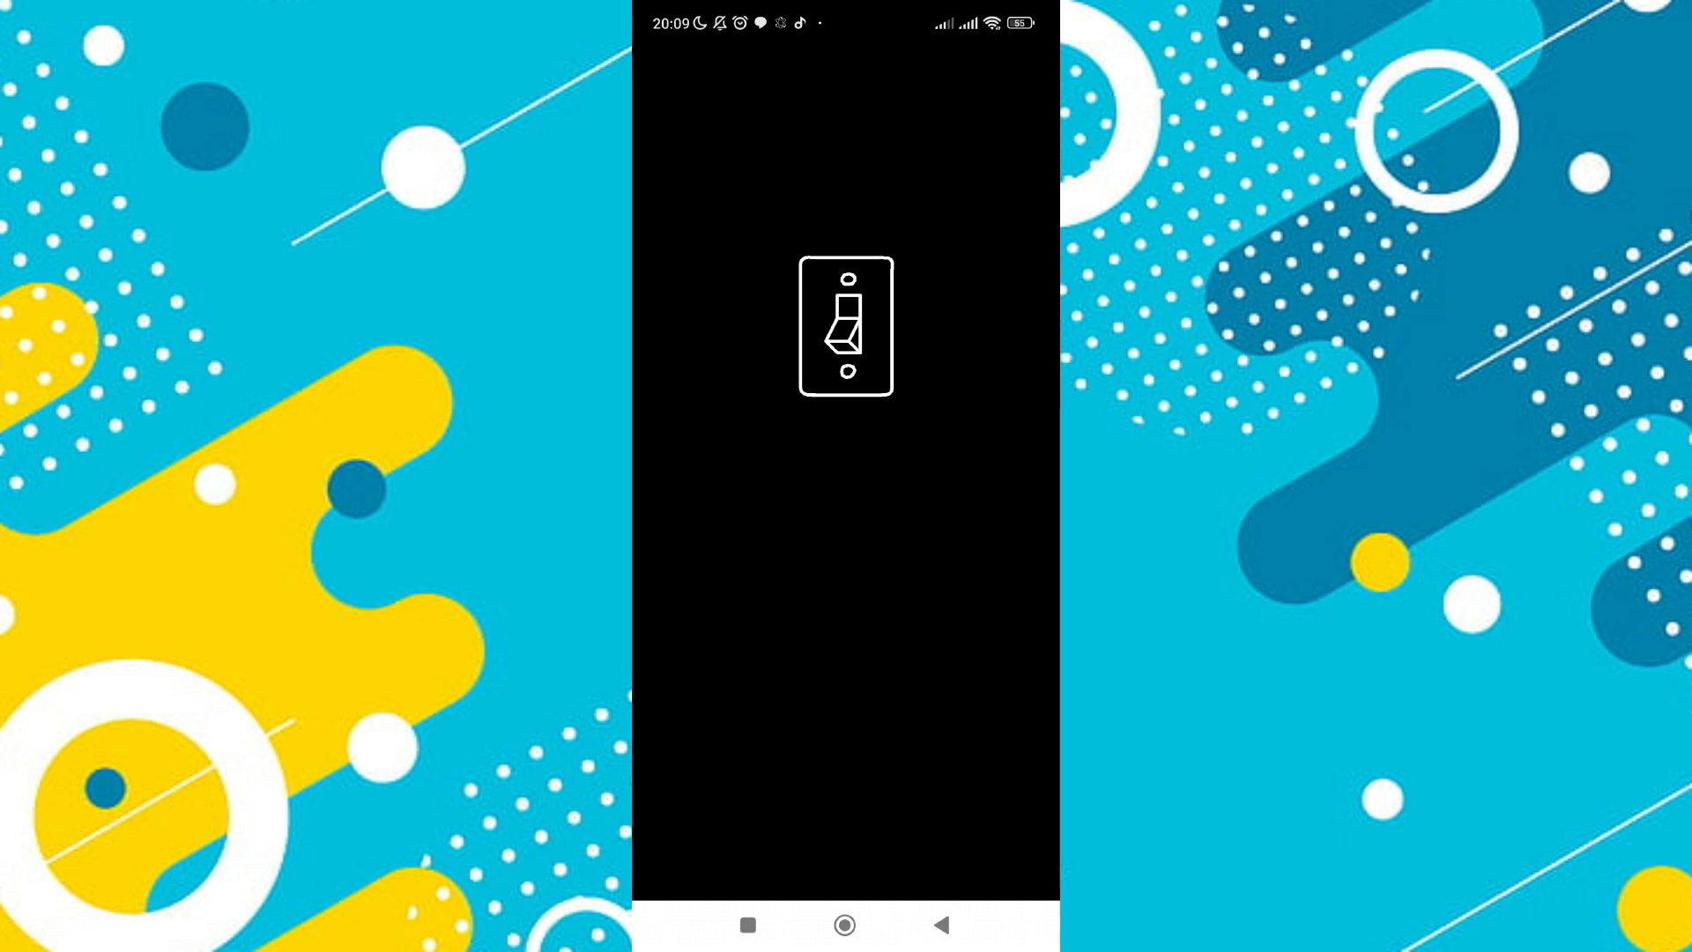
{"action": "left_click", "coordinate": [847, 327]}
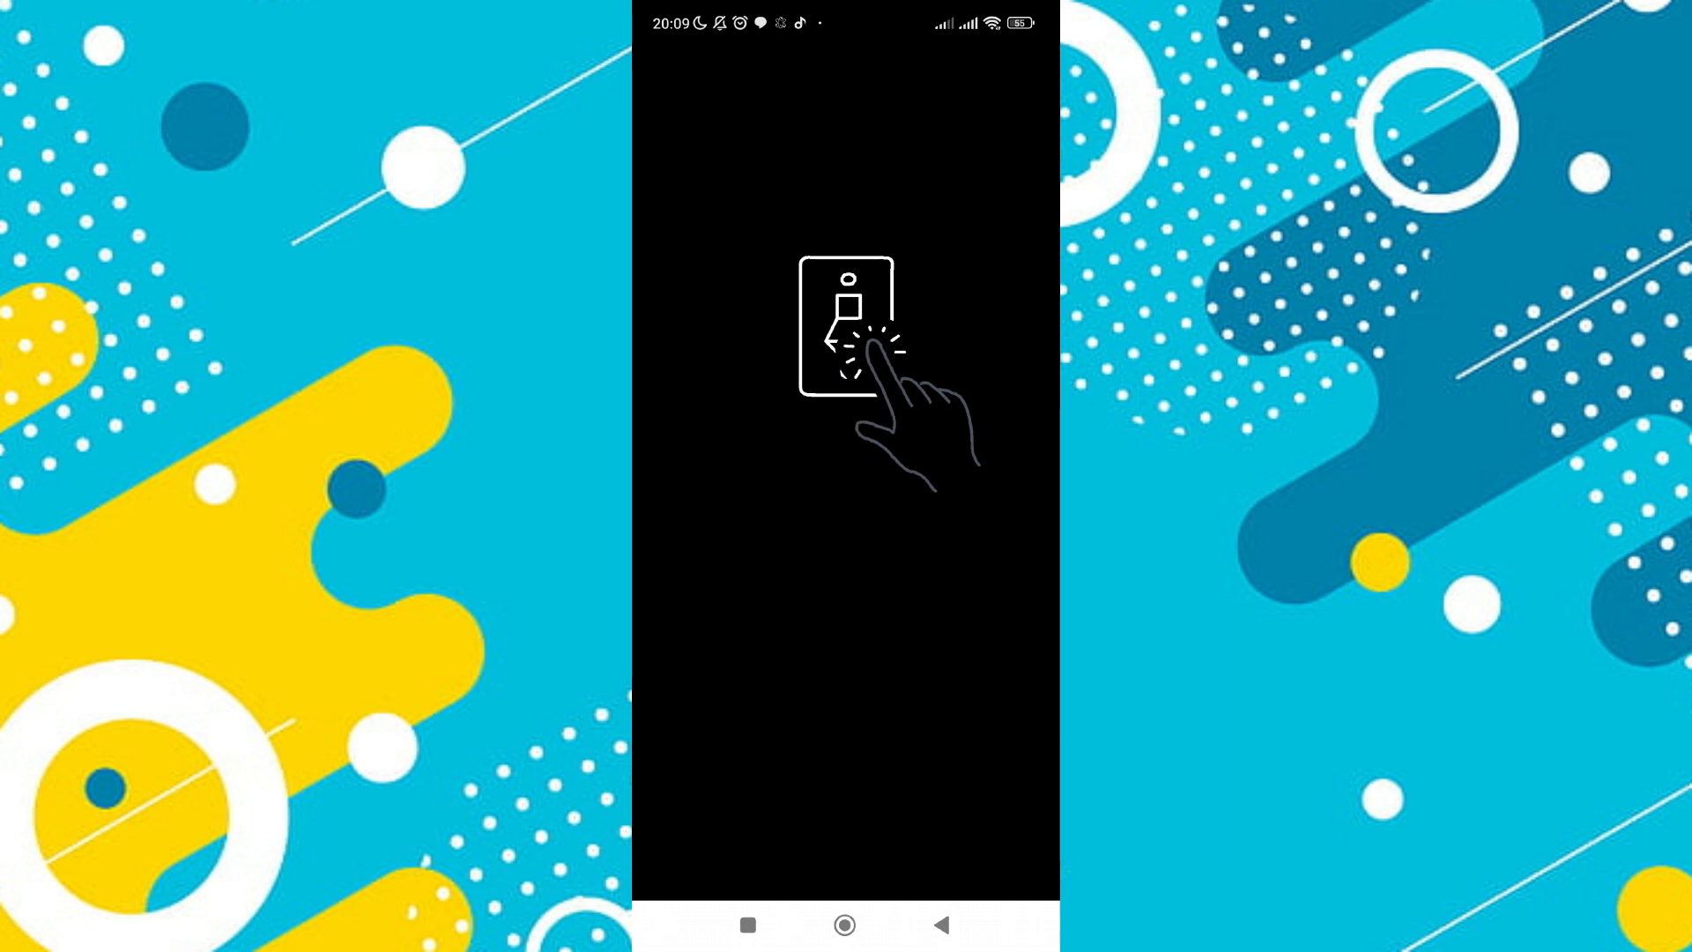